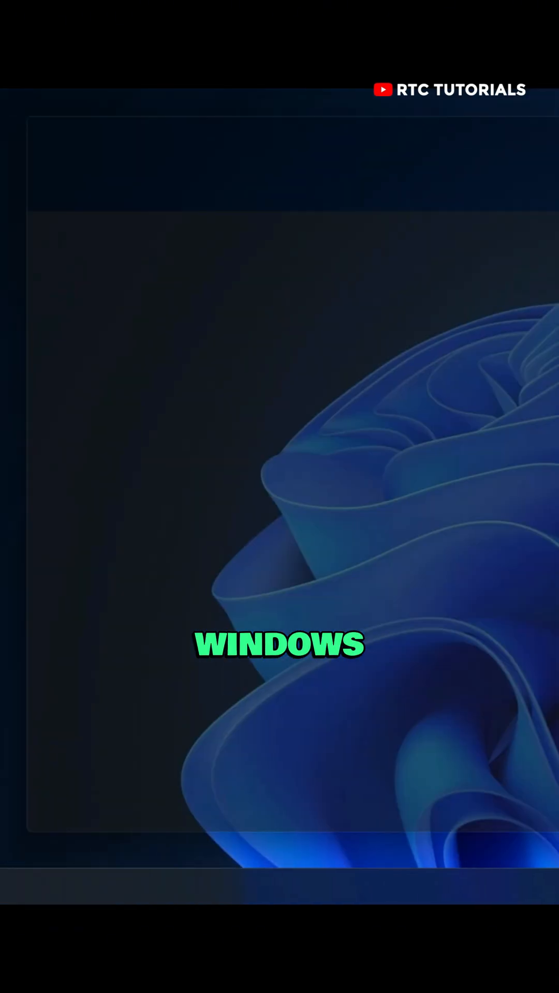
Search 'partition' and launch Create and format hard disk partitions
{"action": "left_click", "coordinate": [448, 750]}
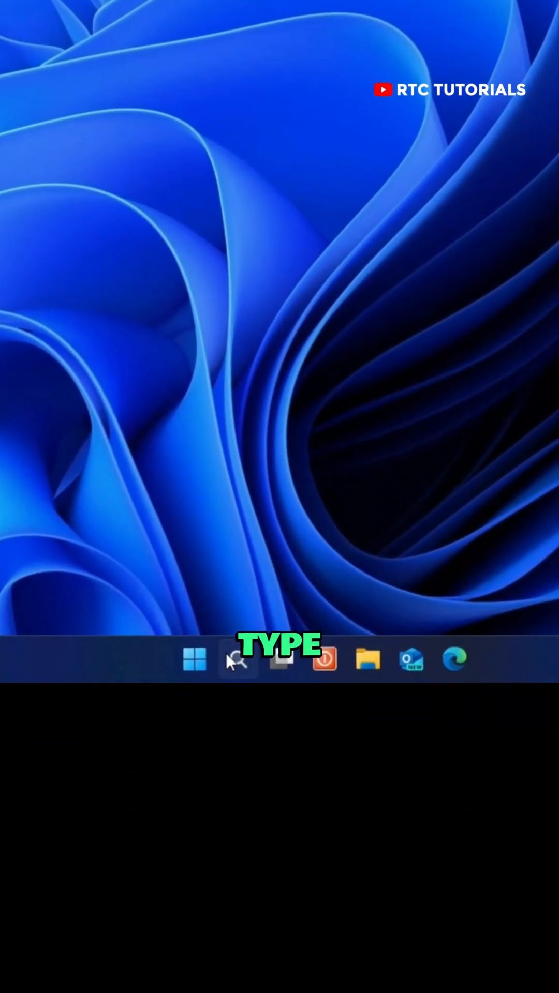
{"action": "type", "text": "partition"}
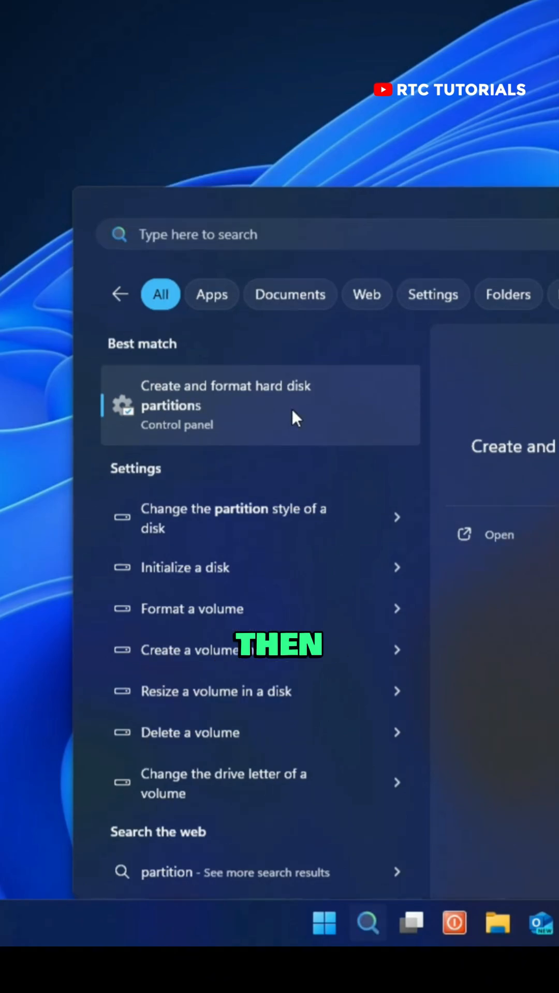
{"action": "left_click", "coordinate": [225, 405]}
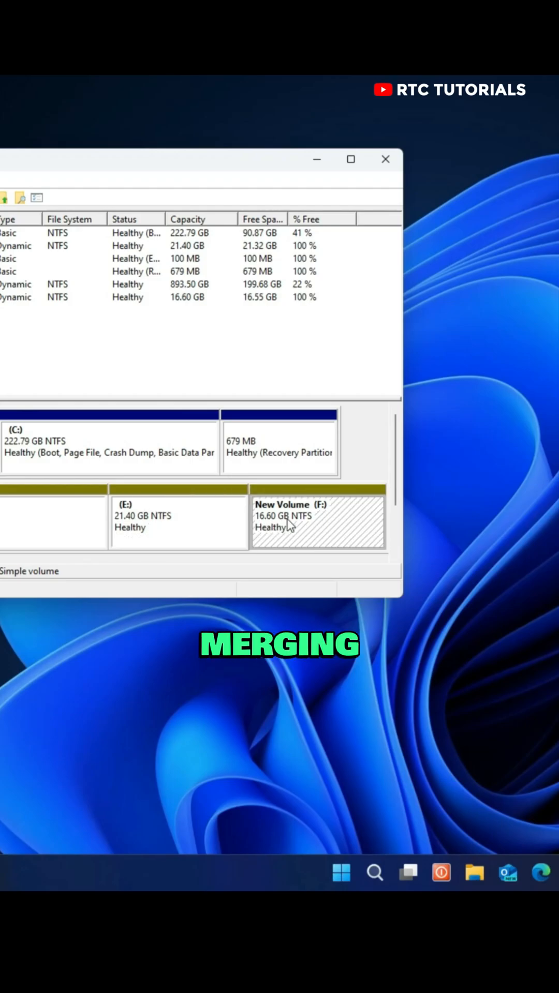
Bring up the actions for New Volume (F:), 16.60 GB
{"action": "right_click", "coordinate": [298, 523]}
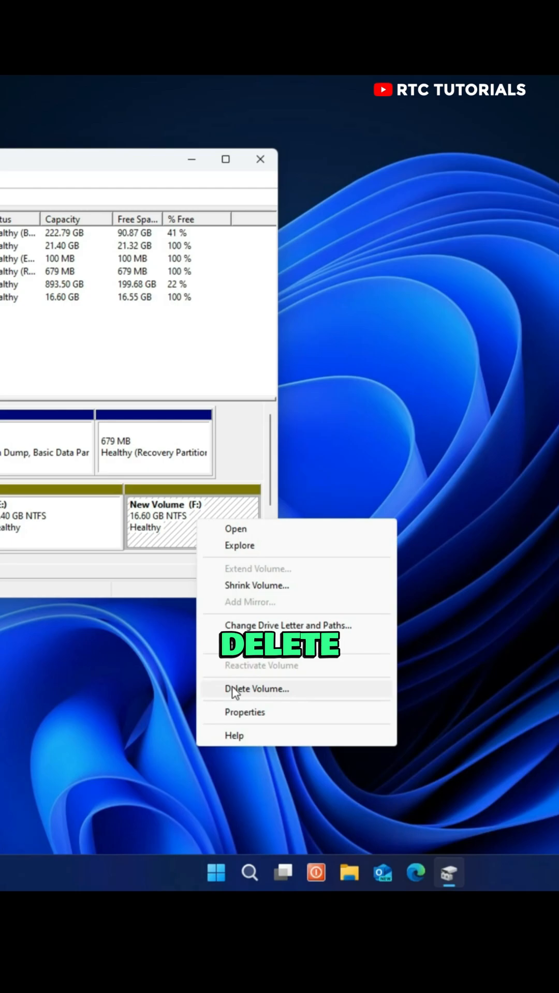
Delete New Volume (F:), confirming data loss, leaving 16.60 GB unallocated on Disk 1
{"action": "left_click", "coordinate": [255, 689]}
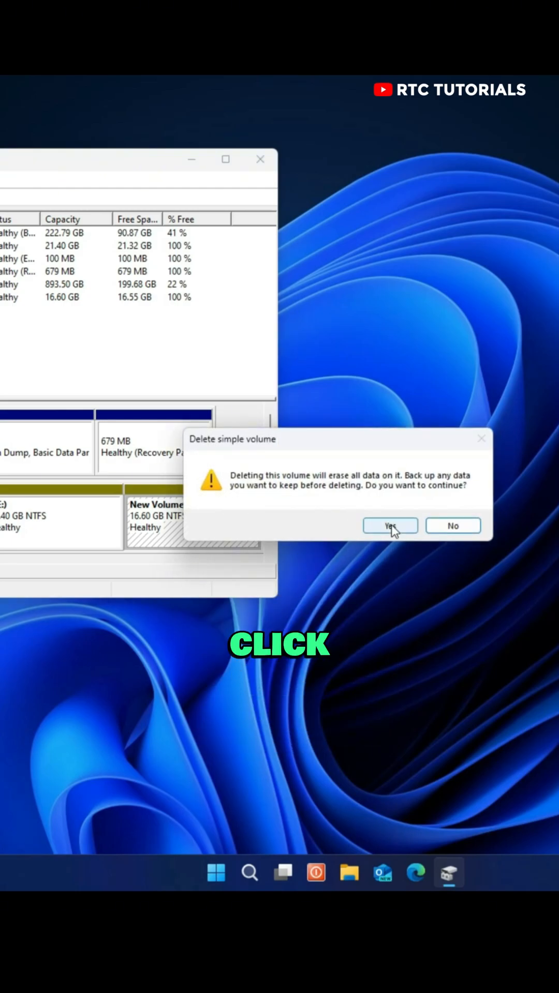
{"action": "left_click", "coordinate": [390, 525]}
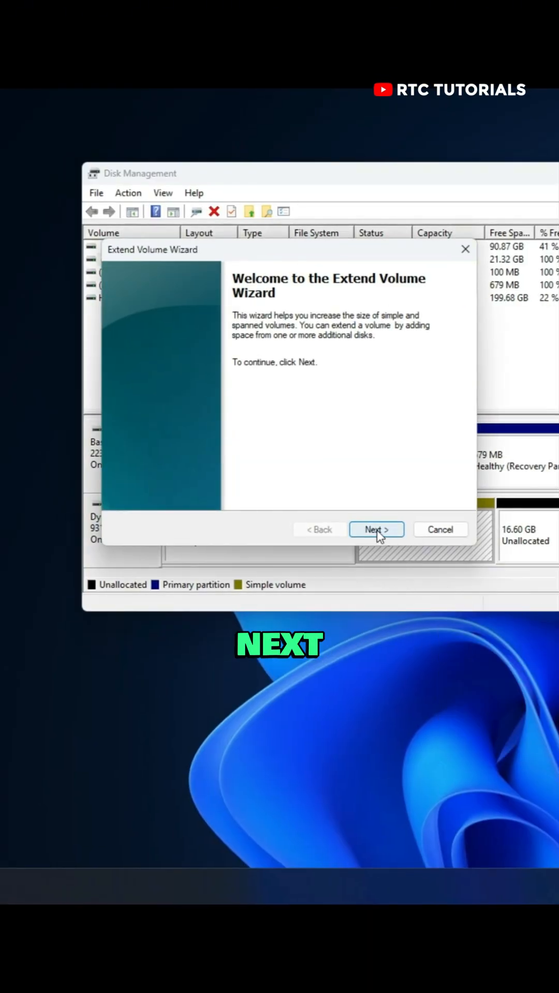
Extend drive E: by 17000 MB from Disk 1 to a single 38.00 GB volume and close Disk Management
{"action": "left_click", "coordinate": [376, 529]}
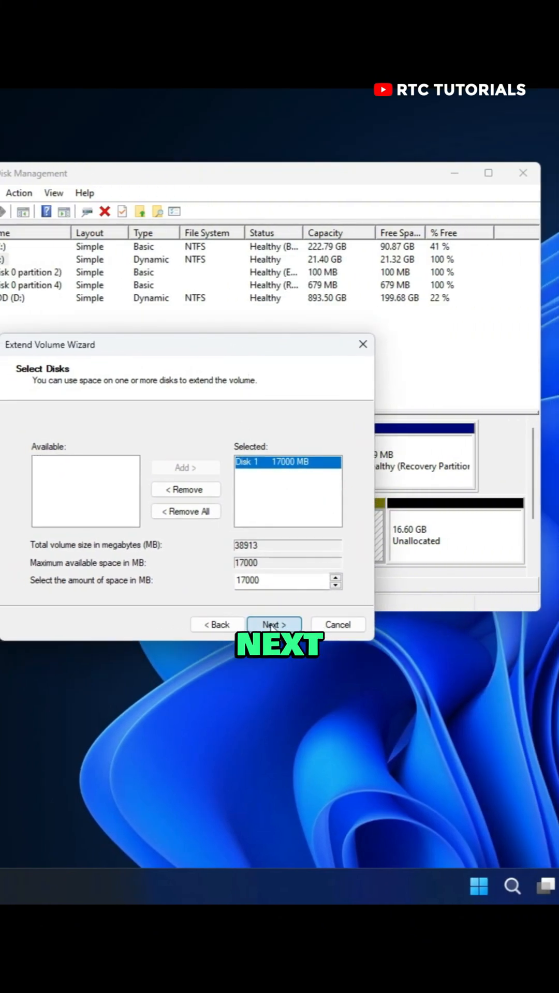
{"action": "left_click", "coordinate": [273, 623]}
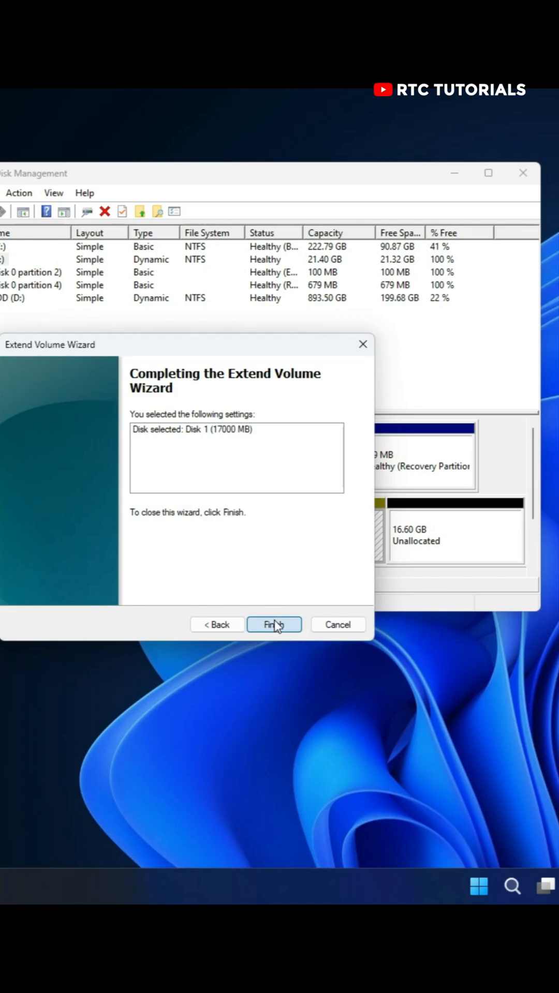
{"action": "left_click", "coordinate": [274, 623]}
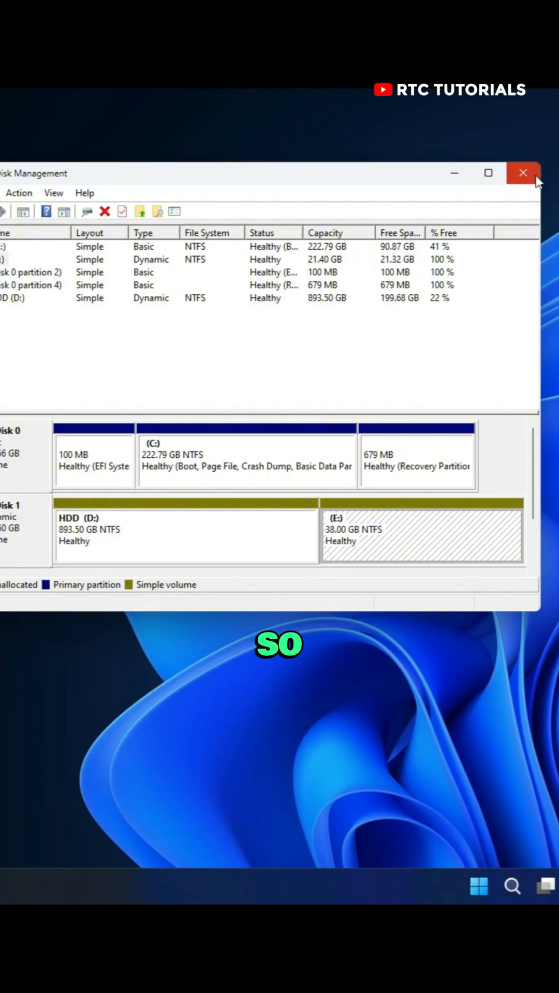
{"action": "left_click", "coordinate": [521, 172]}
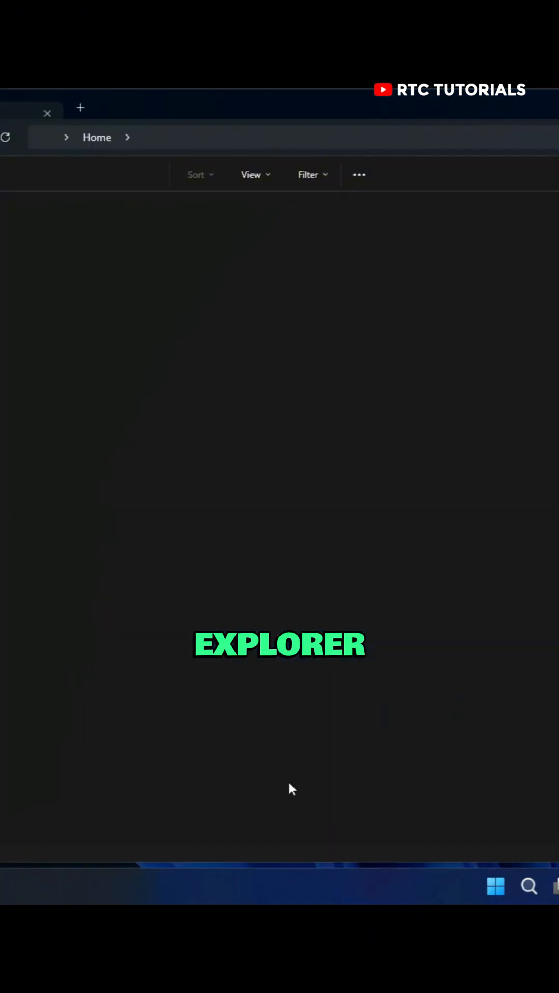